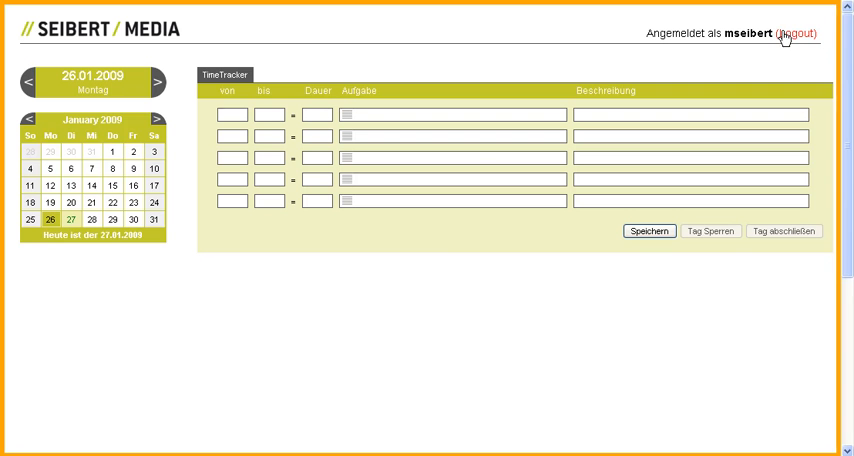
mouse_move(224, 96)
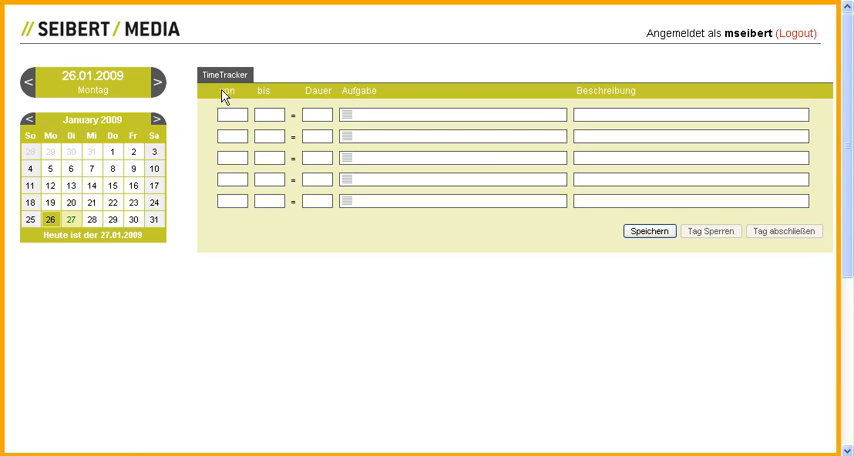
mouse_move(576, 92)
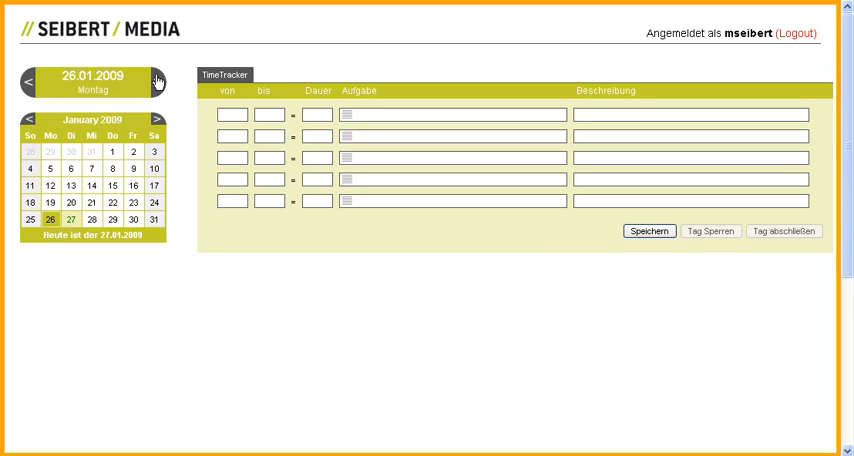
Browse the calendar through other days and February, then return to 26 January 2009.
click(156, 82)
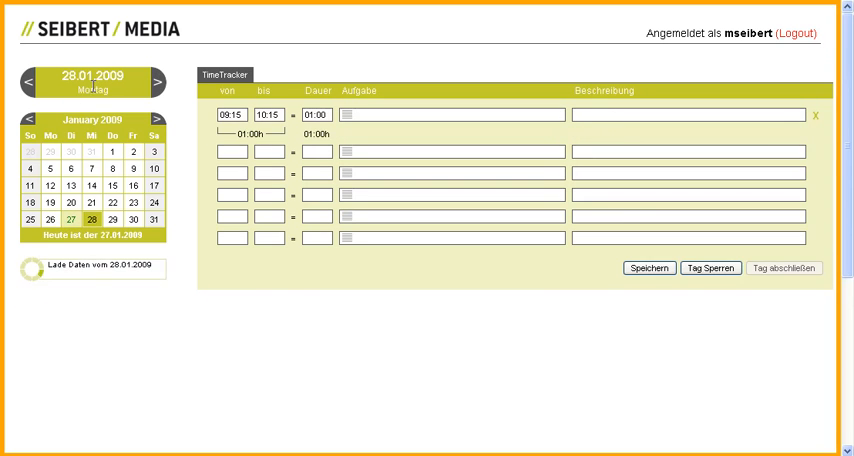
click(52, 176)
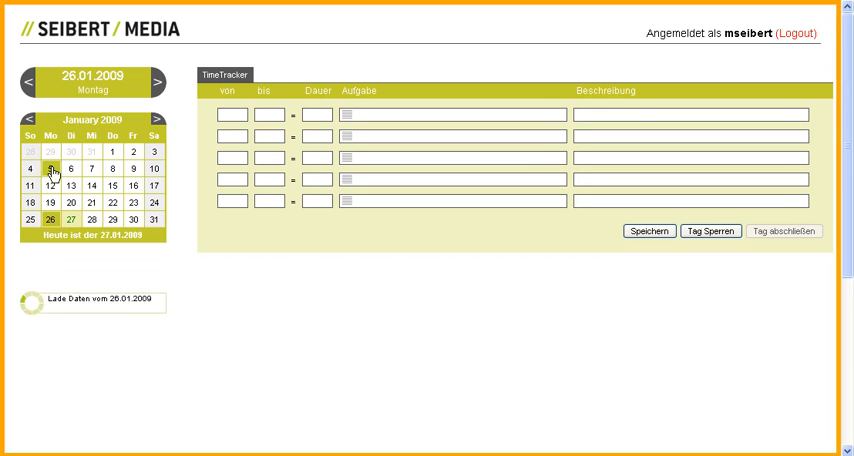
click(72, 176)
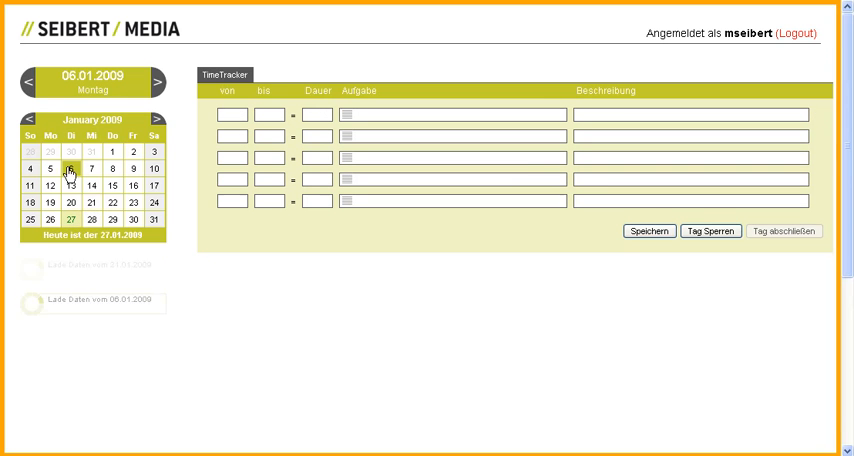
click(152, 118)
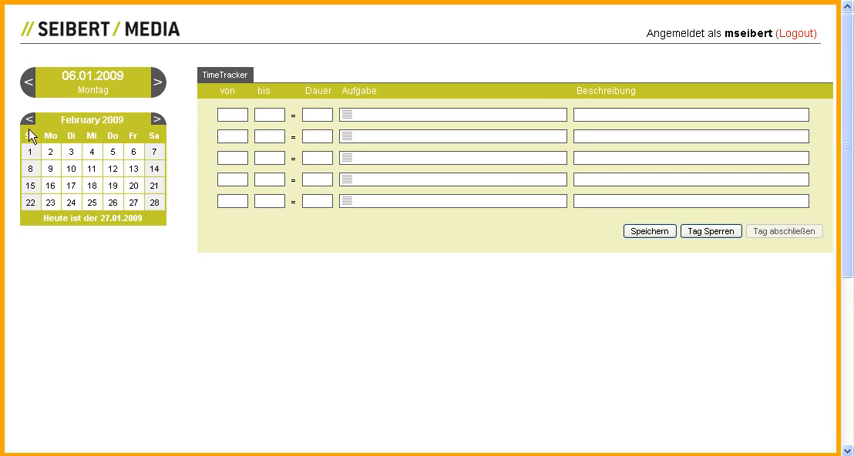
click(32, 118)
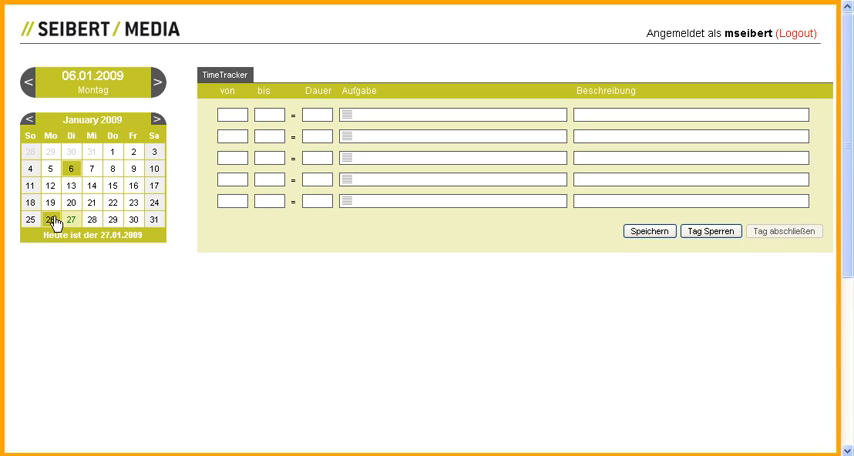
click(52, 220)
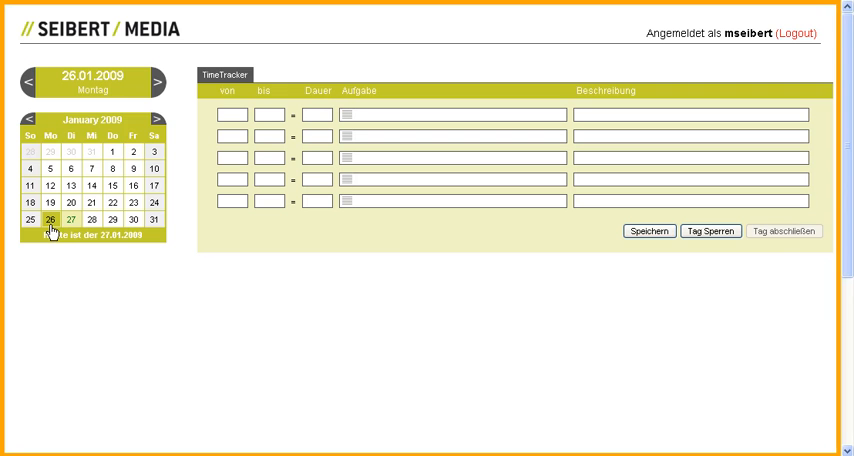
mouse_move(156, 300)
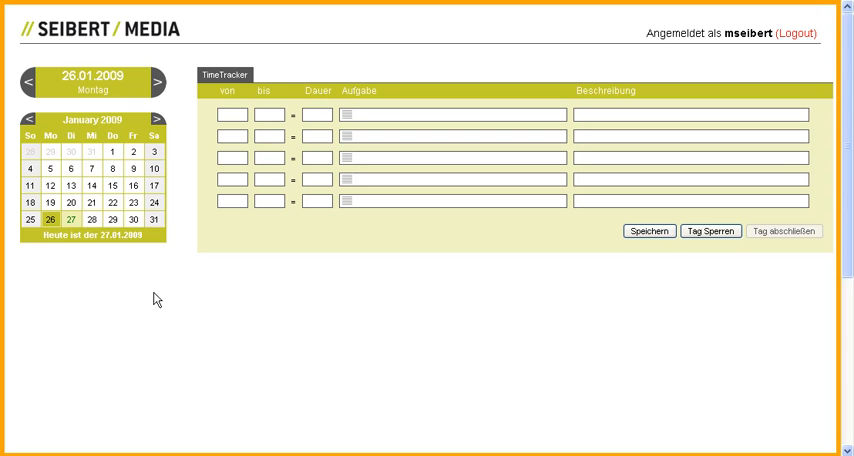
mouse_move(250, 76)
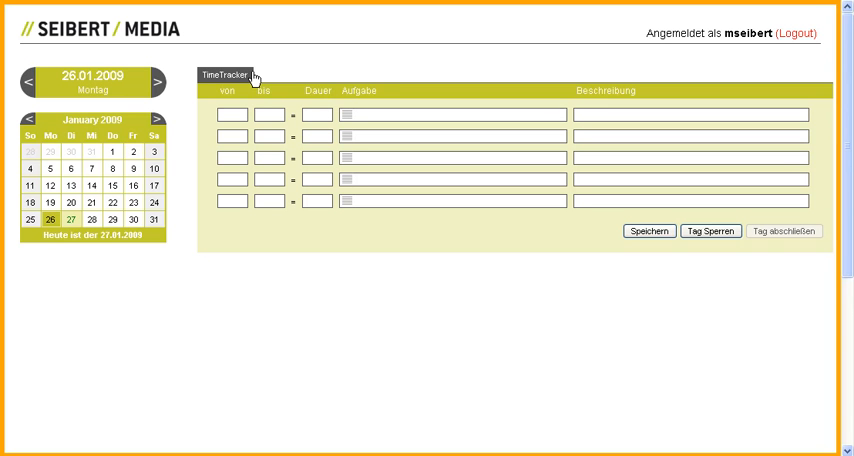
mouse_move(258, 78)
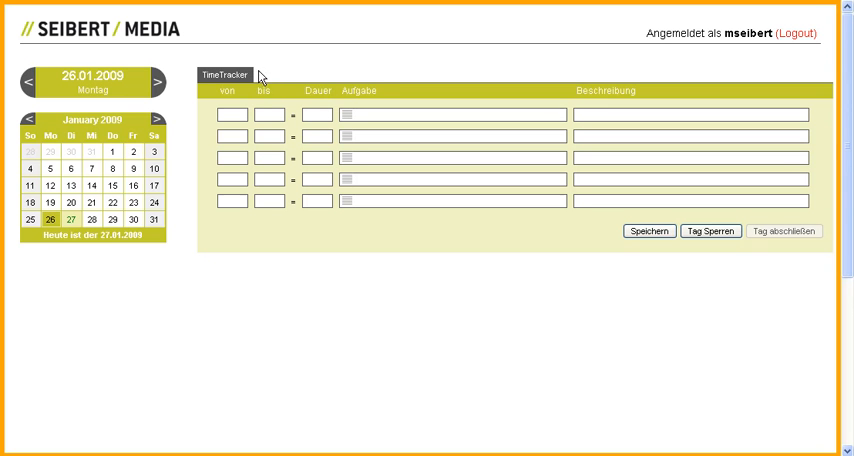
mouse_move(276, 80)
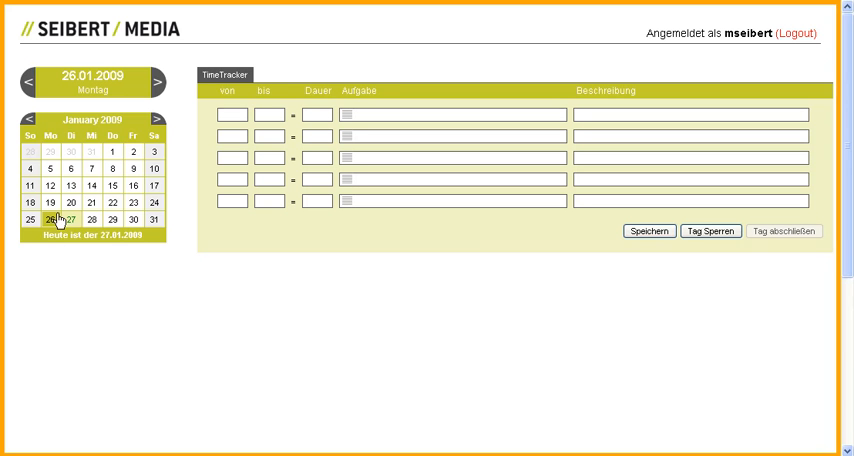
Enter the first booking 08:30–09:30 described as 'Create first agenda draft for fast track strategy session.'.
click(232, 112)
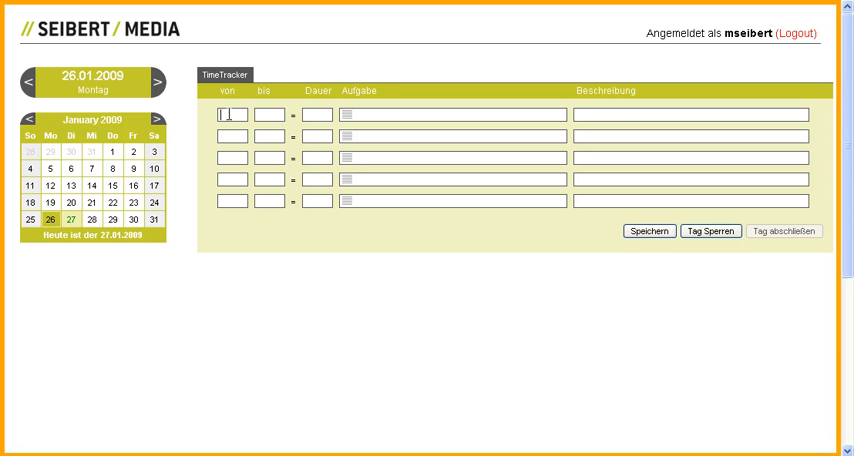
text(08:30)
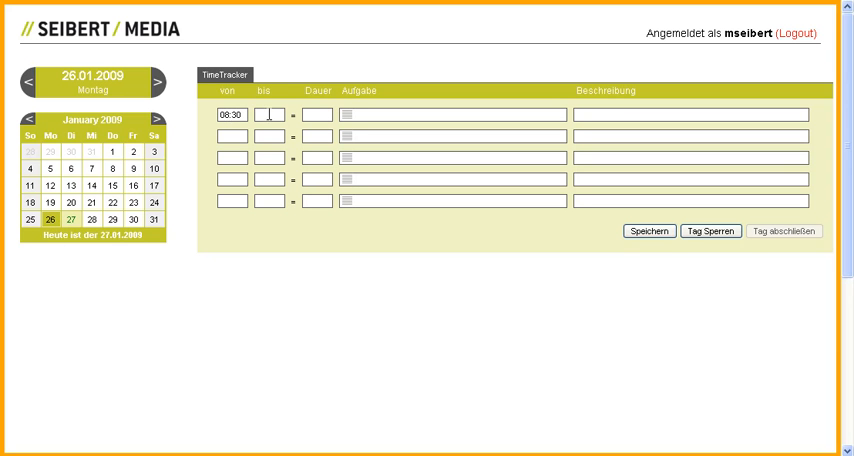
text(09:30)
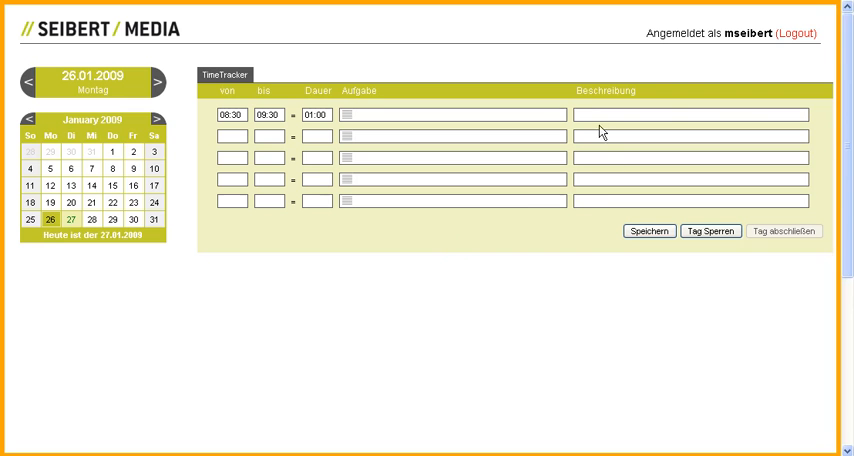
text(Create first agenda draft for fast track strategy session.)
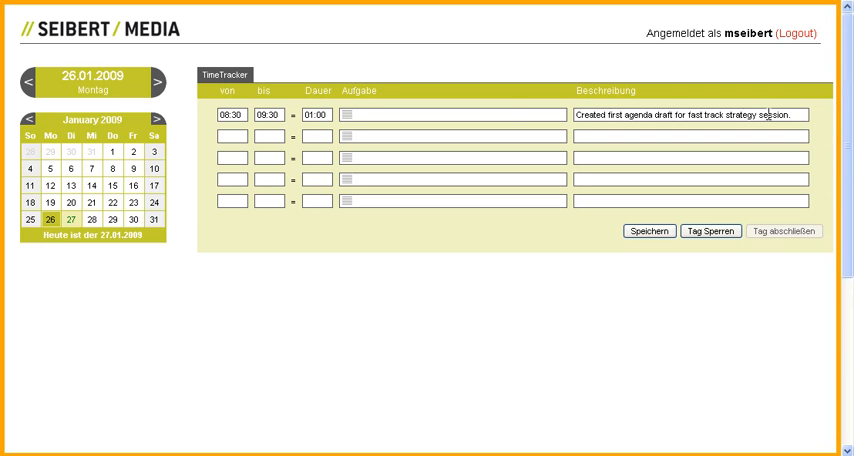
Assign the Fast Track Strategy task with the Strategie (304.12-37) activity, filtering with 'str' and 'st'.
click(348, 114)
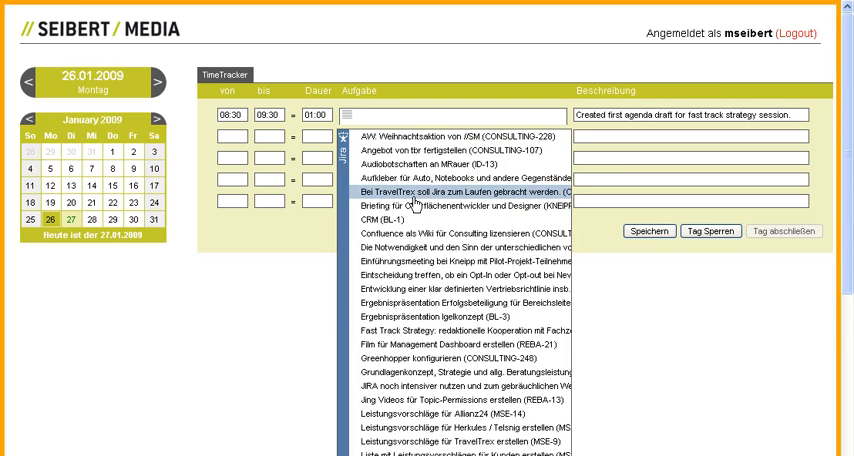
scroll(down, 3)
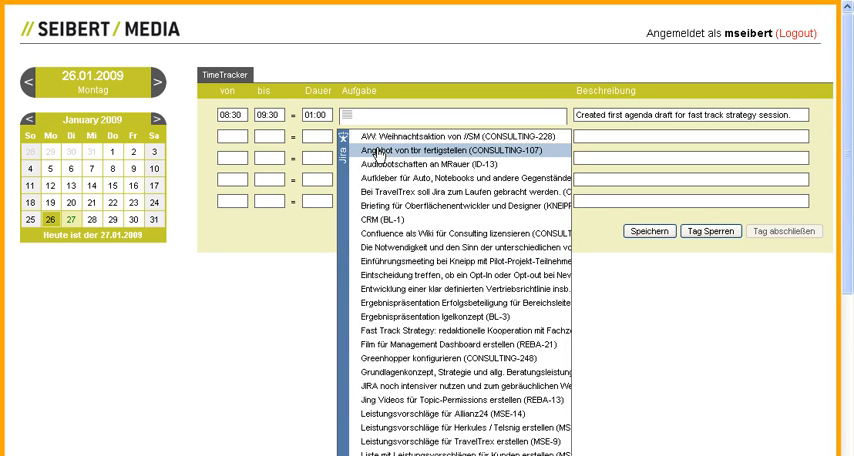
text(str)
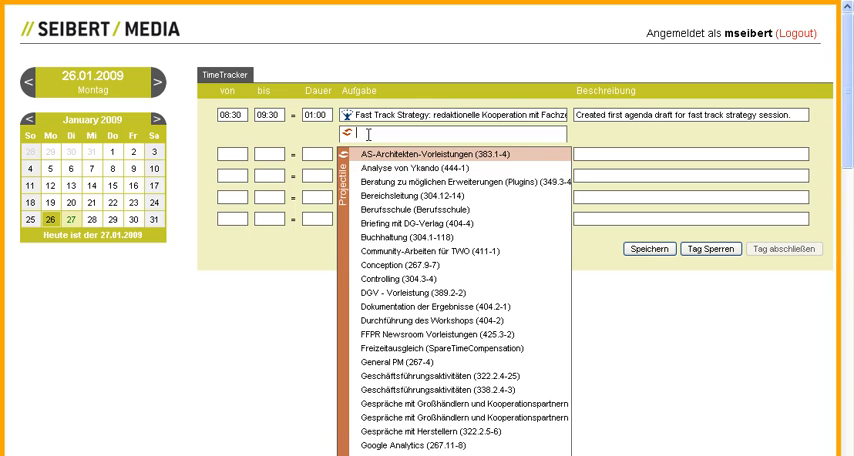
text(stra)
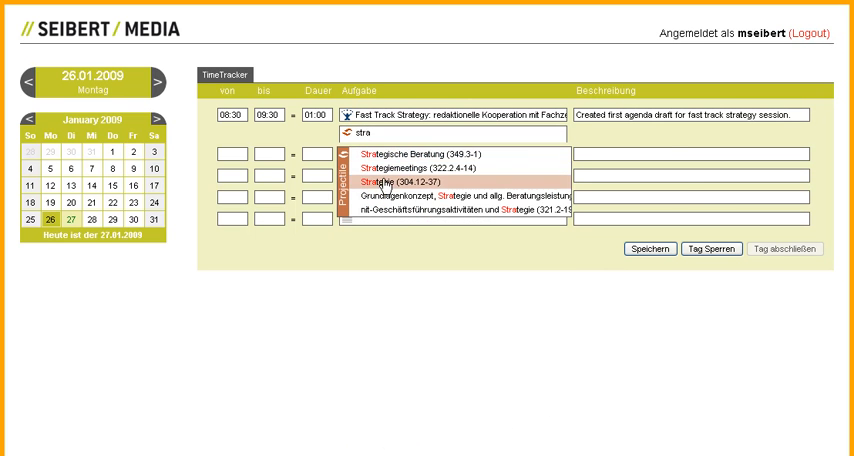
click(408, 182)
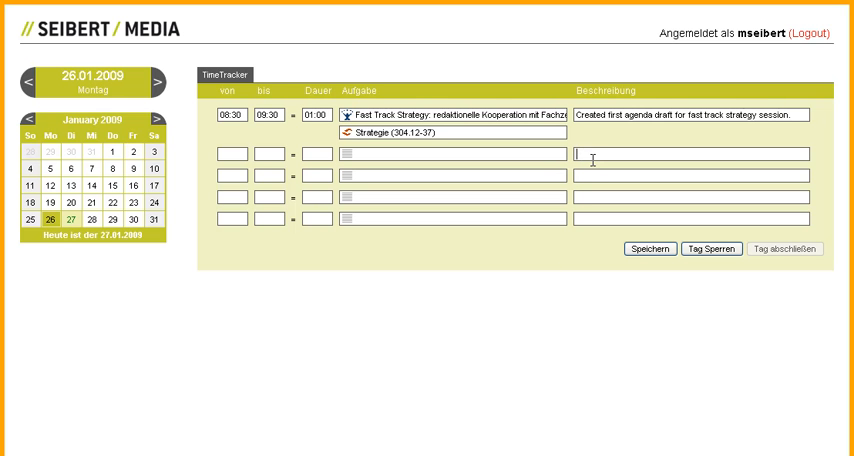
Describe the booking as 'Scrum-Meeting with time tracker project team' and assign Umsetzung neuer TimeTracker.
text(Scrum-Meeting with time tracker project team)
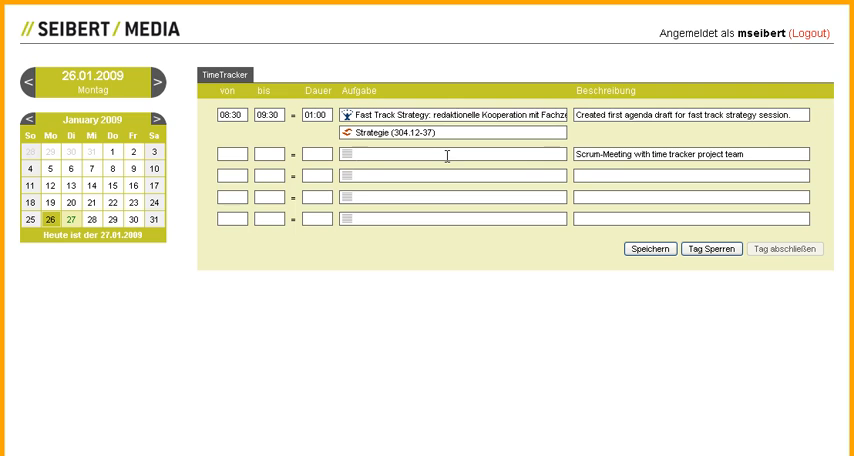
text(jir)
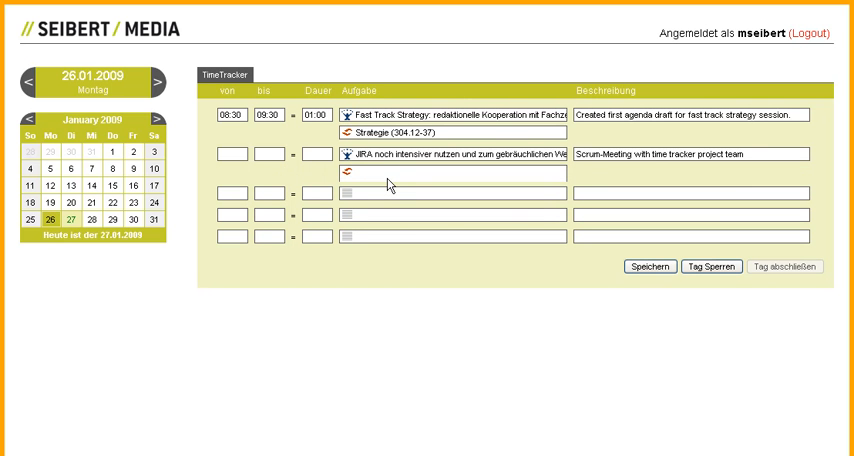
text(t)
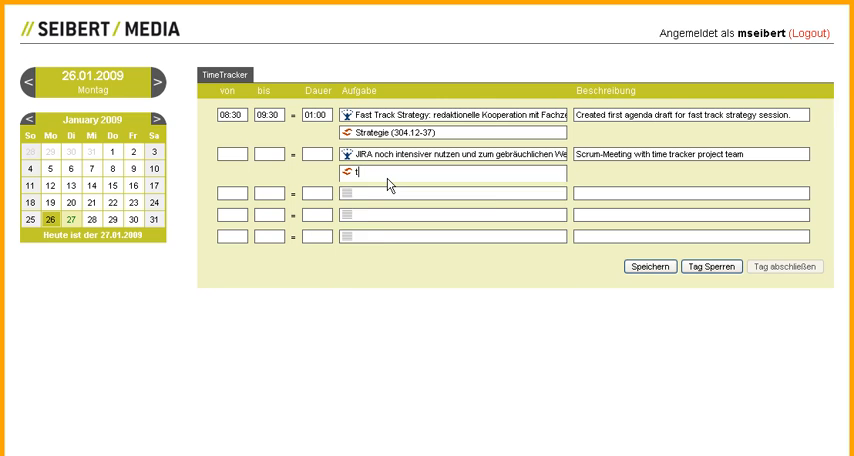
text(ime)
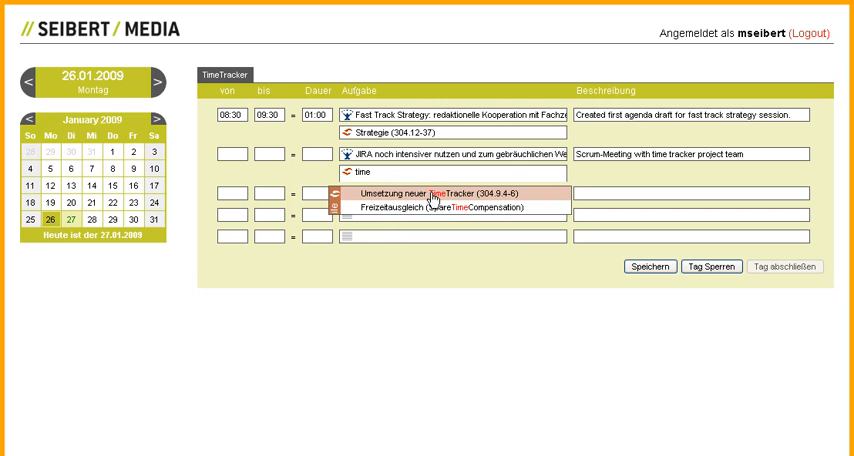
click(430, 192)
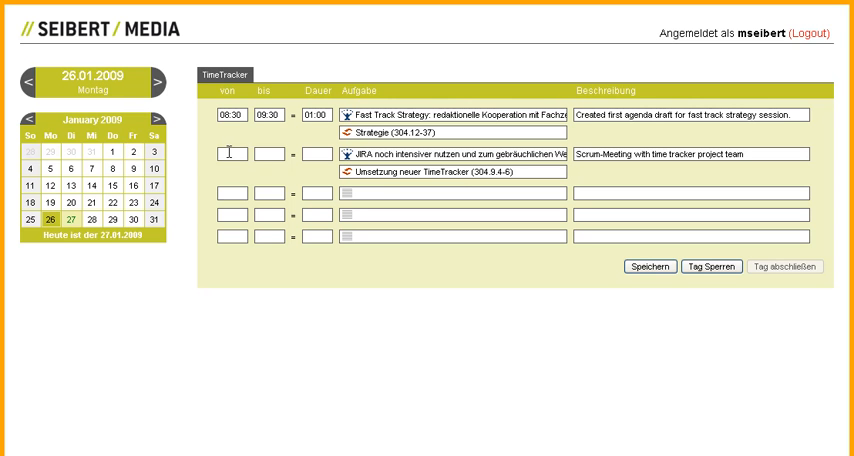
Set the booking to 09:30–11:45 and save it.
text(09:30)
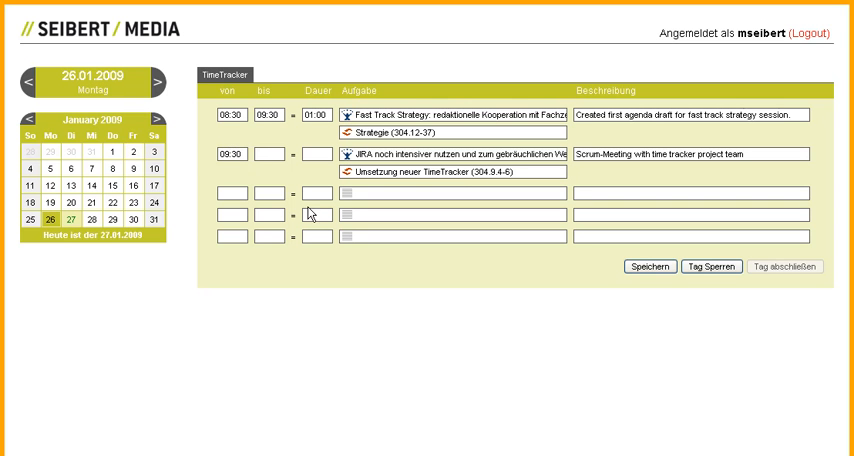
text(11:45)
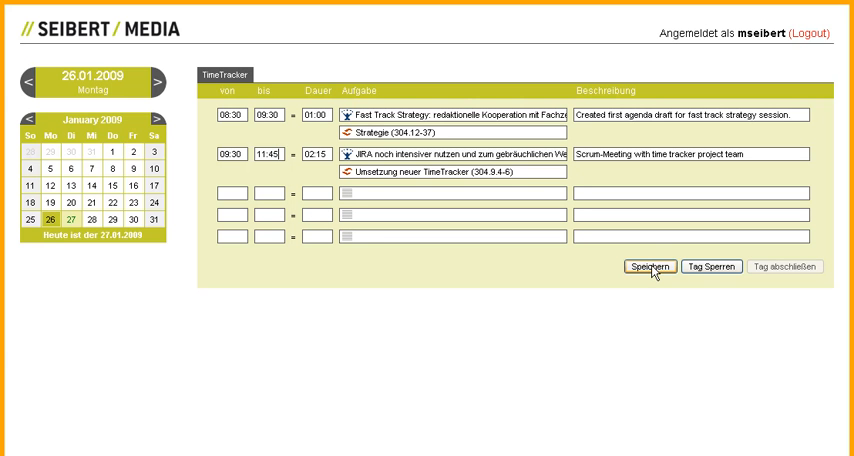
click(650, 266)
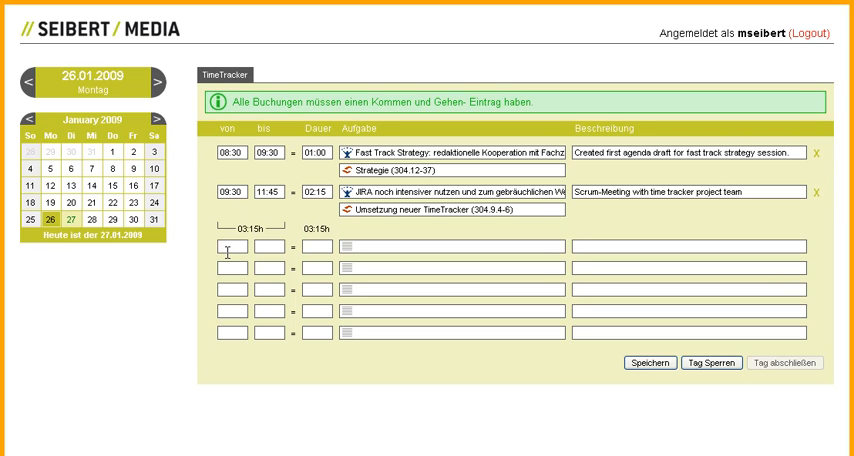
Save an attendance booking from 08:30 to 11:45 on the Kommen und Gehen (Present) task.
text(08:30)
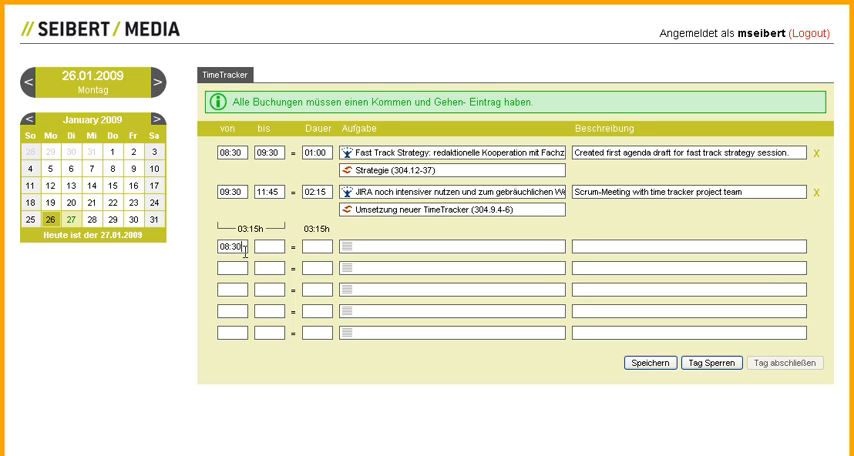
text(11:45)
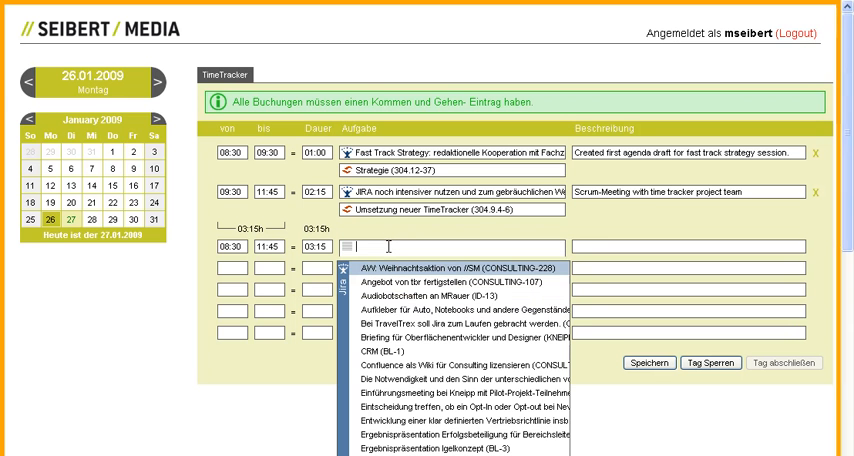
text(komm)
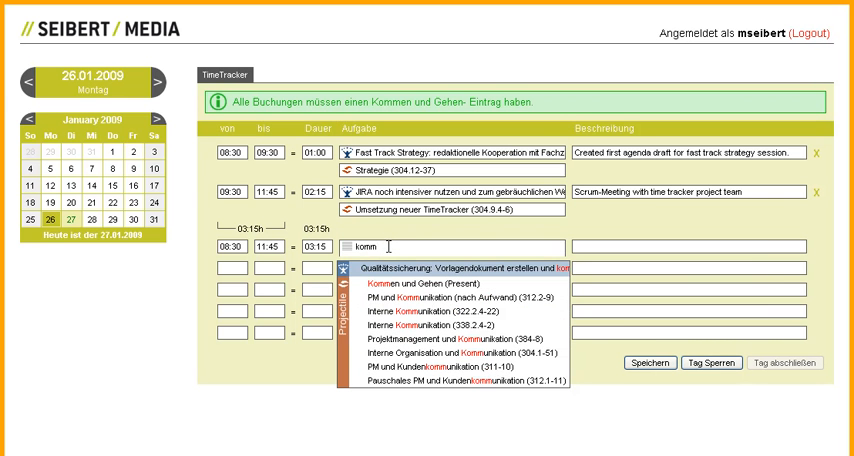
mouse_move(460, 296)
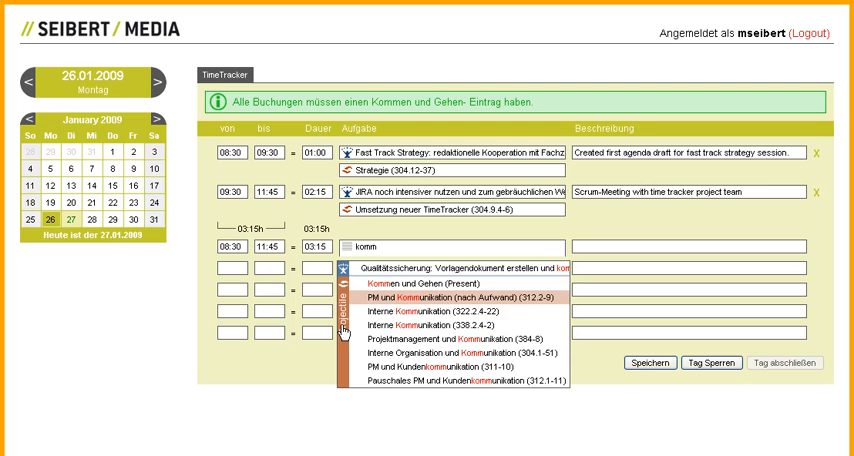
click(420, 284)
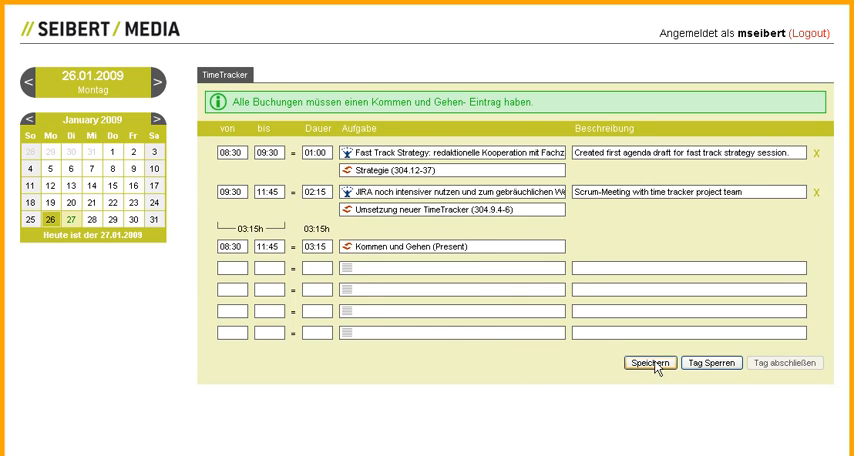
click(650, 362)
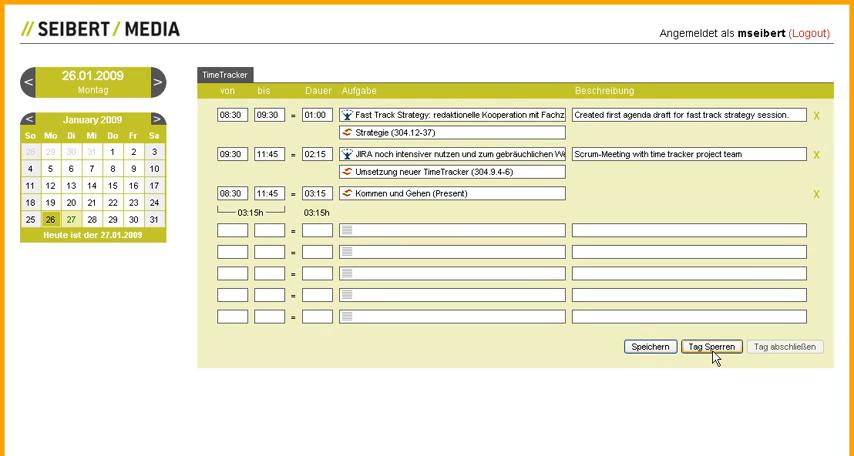
Lock the day's bookings via Tag Sperren and finalize with Tag abschließen to transfer them.
click(712, 348)
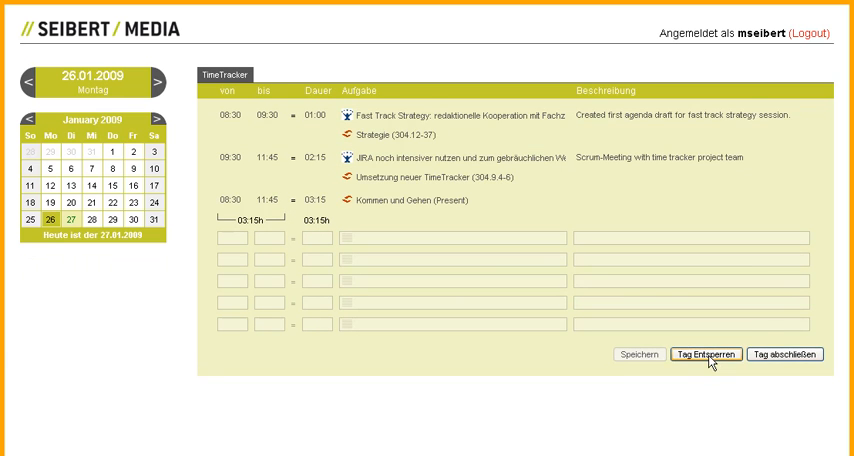
click(706, 354)
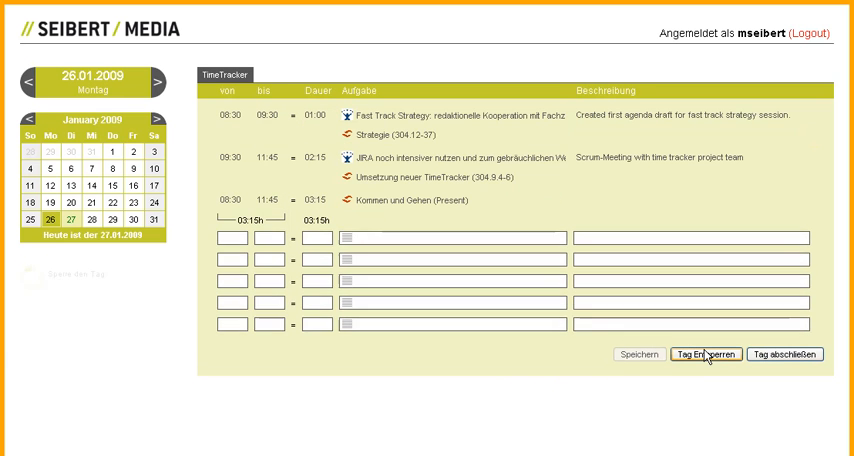
click(704, 354)
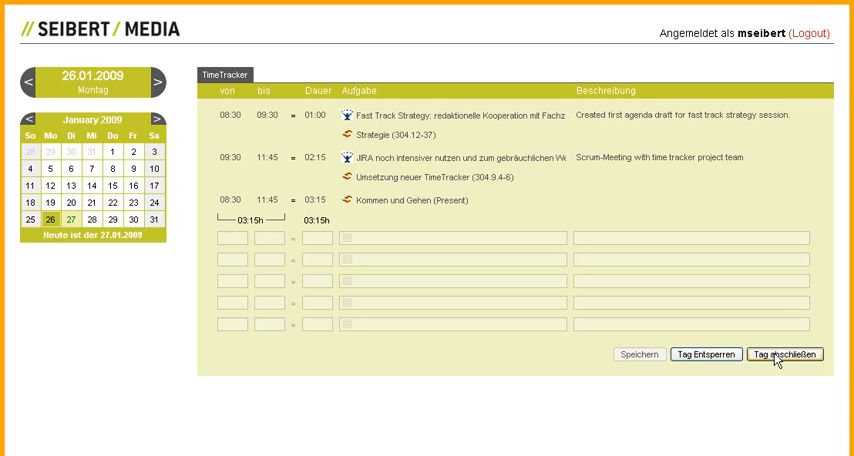
click(788, 354)
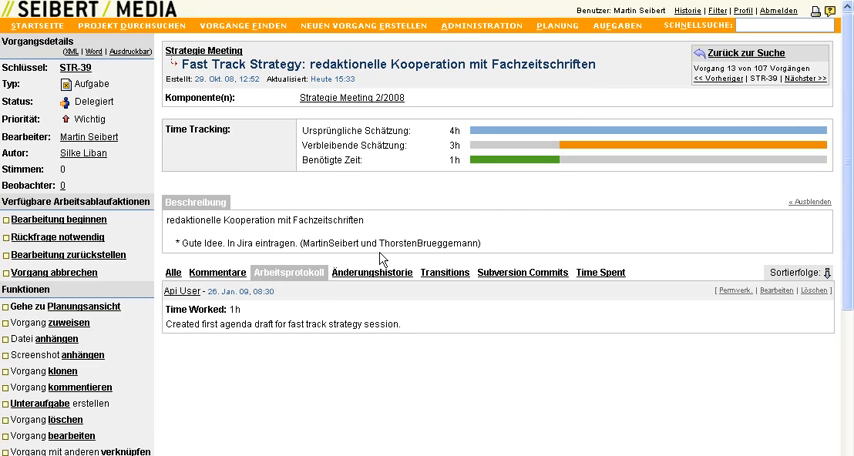
mouse_move(308, 292)
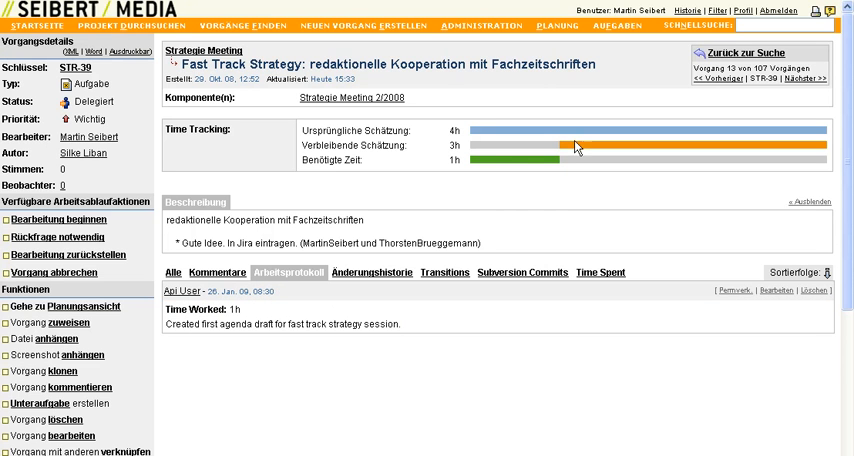
mouse_move(532, 156)
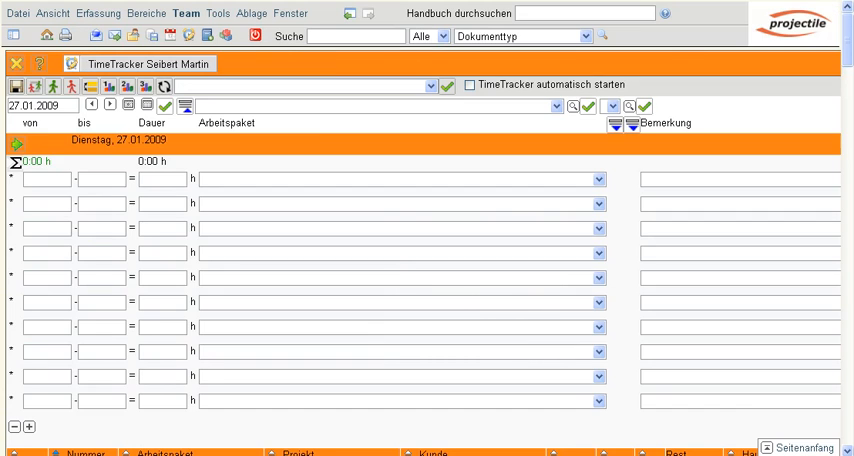
Show the personal time tracker in Projectile with its booking list.
click(92, 104)
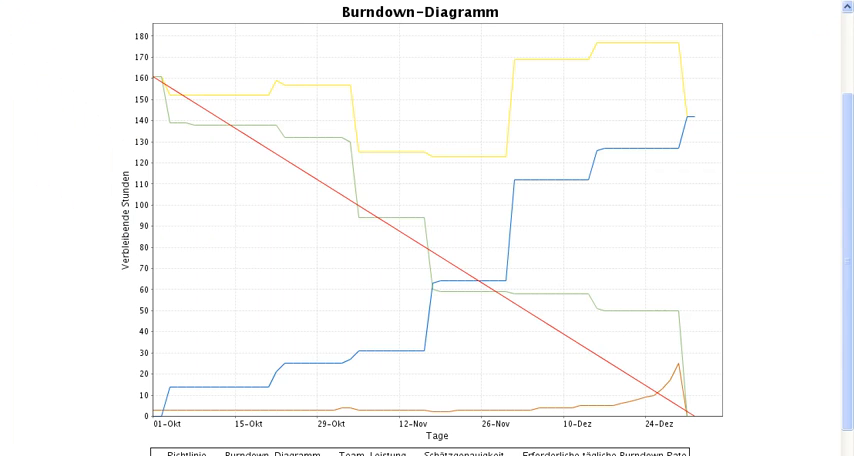
mouse_move(472, 40)
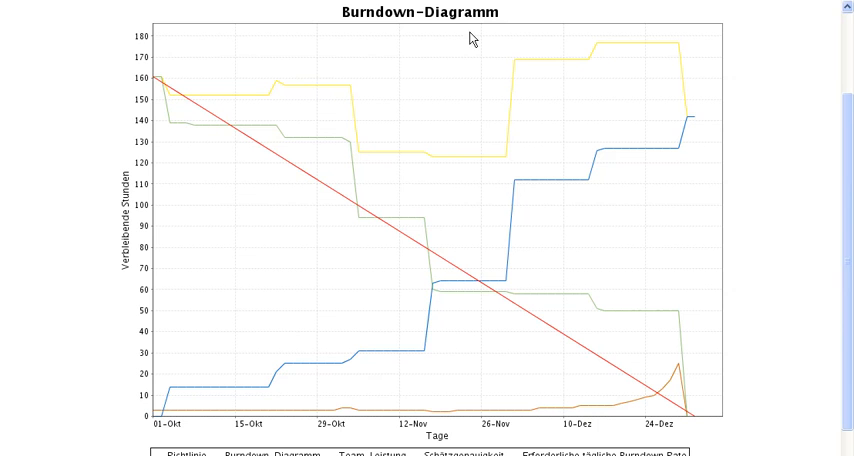
mouse_move(342, 370)
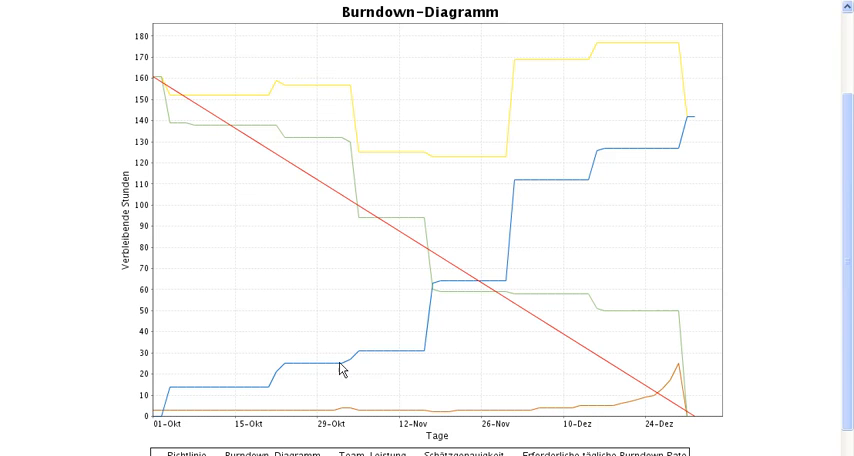
mouse_move(520, 204)
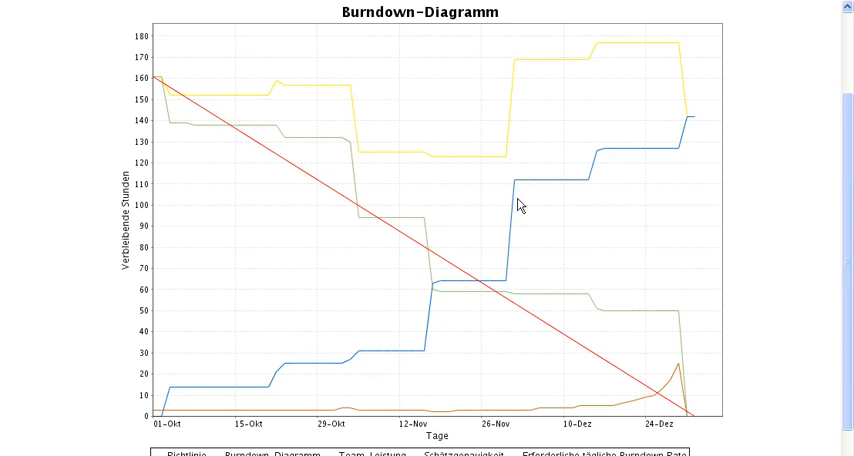